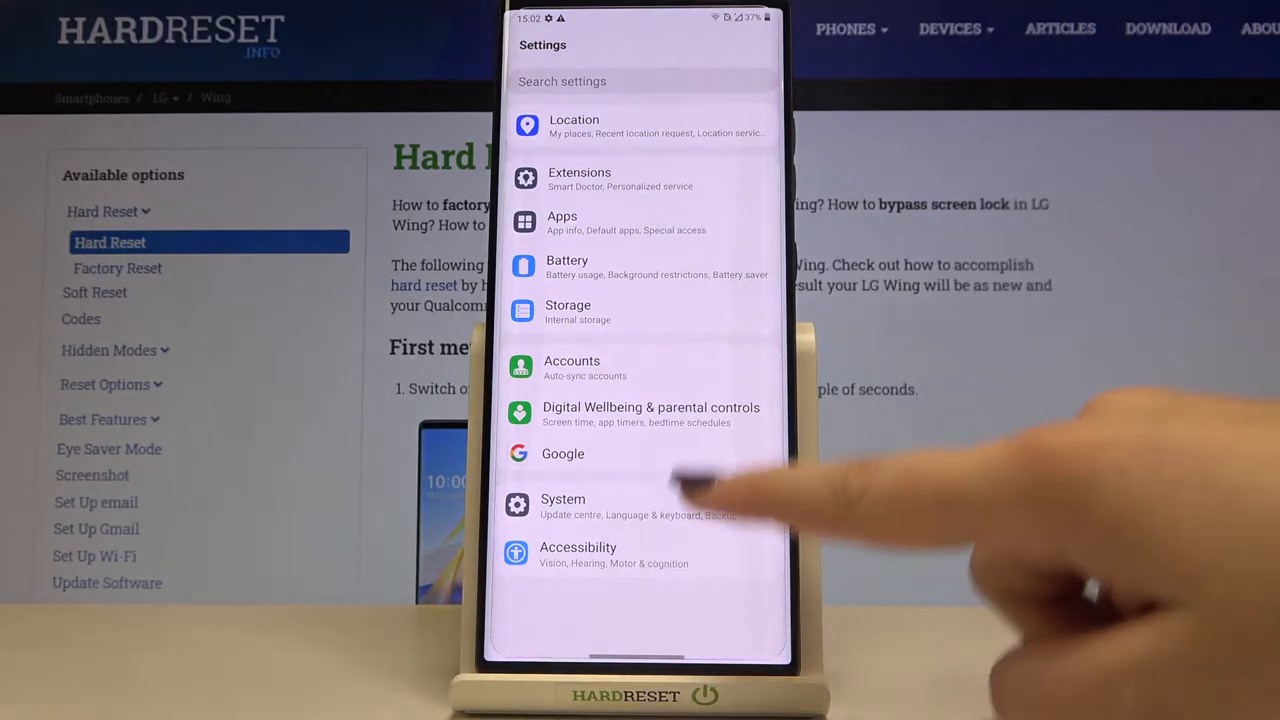
- Scroll the Settings list and go into the System settings page
scroll(down, 3)
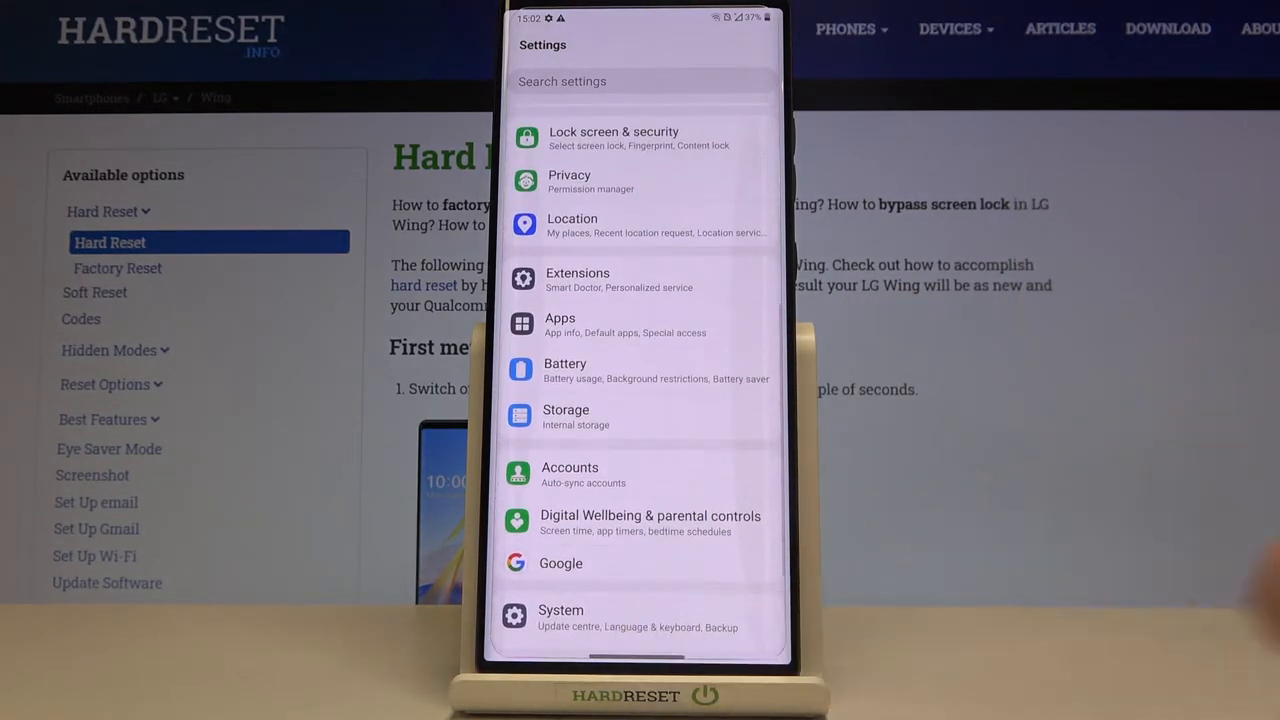
click(560, 610)
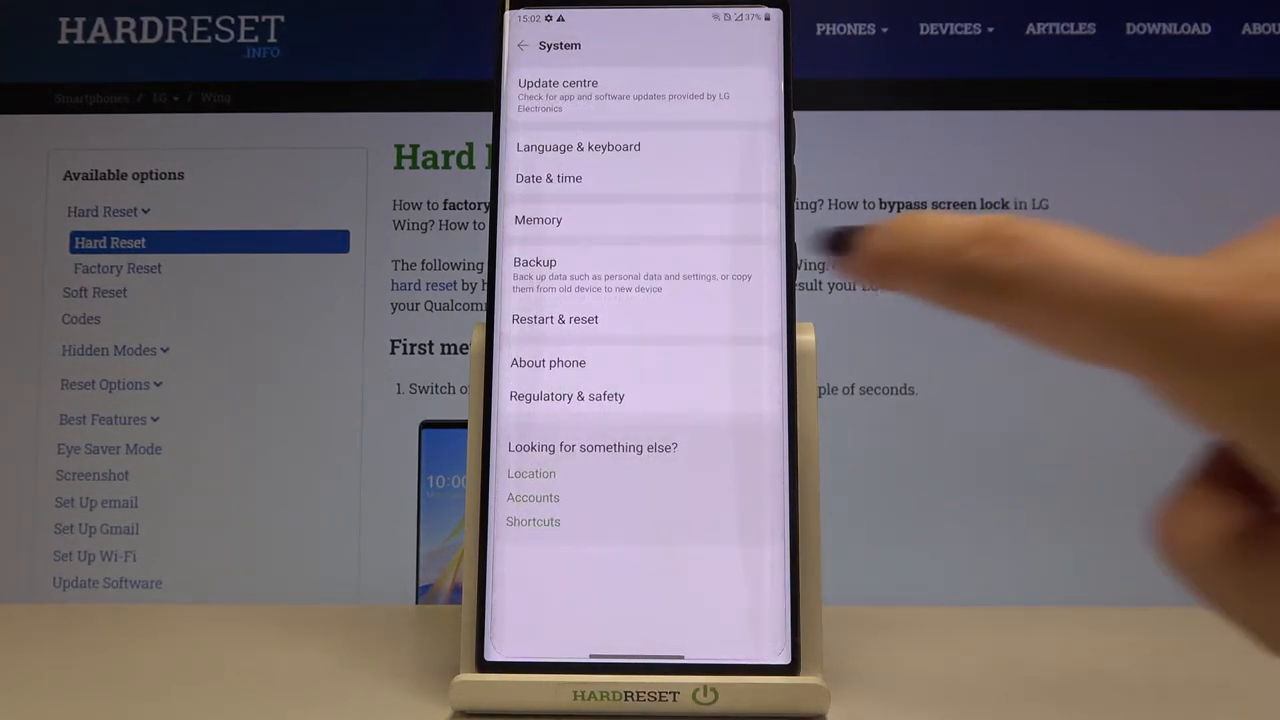
- Go into Backup, where Back up to Google Drive is still off
click(534, 262)
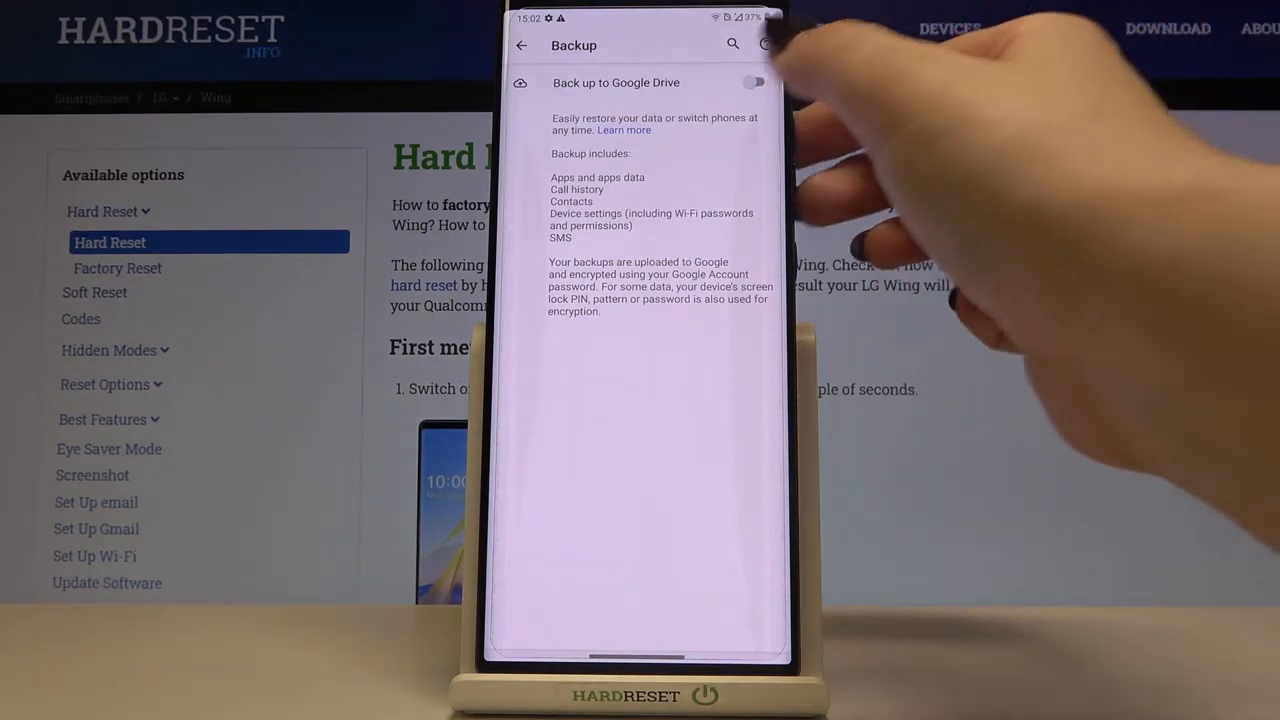
- Switch on Back up to Google Drive, bringing up Google sign-in
click(755, 82)
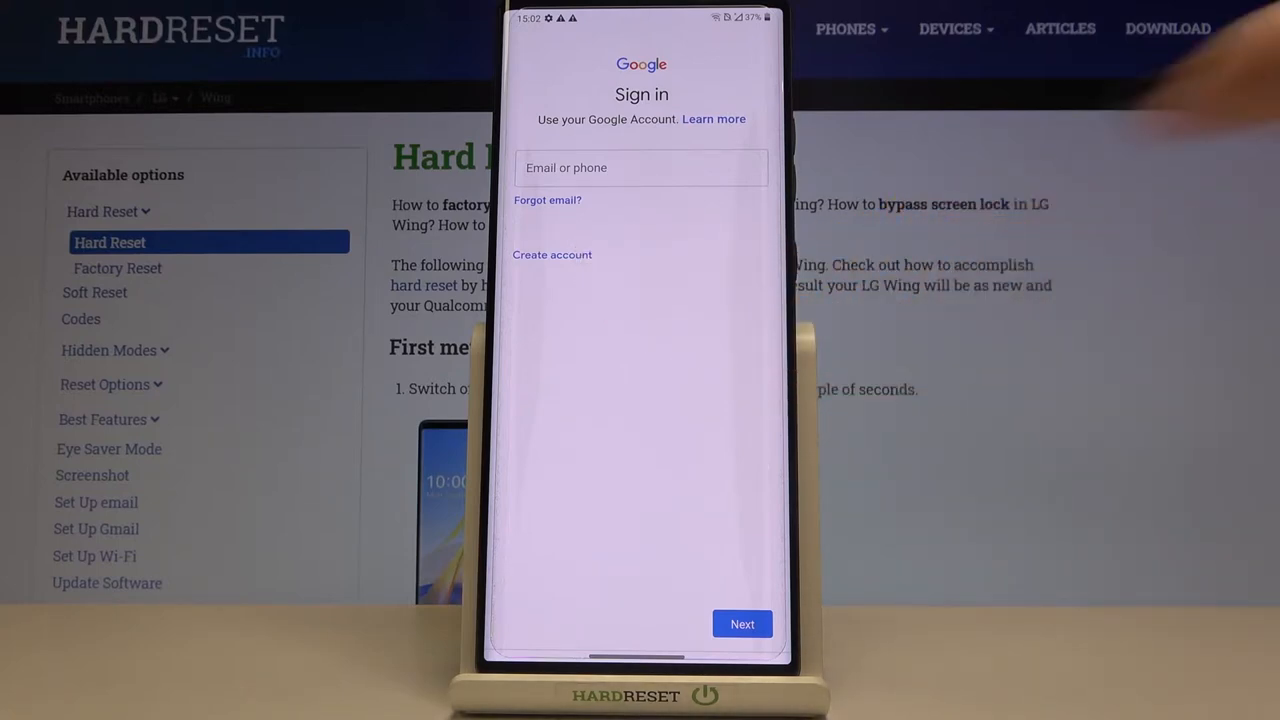
click(640, 167)
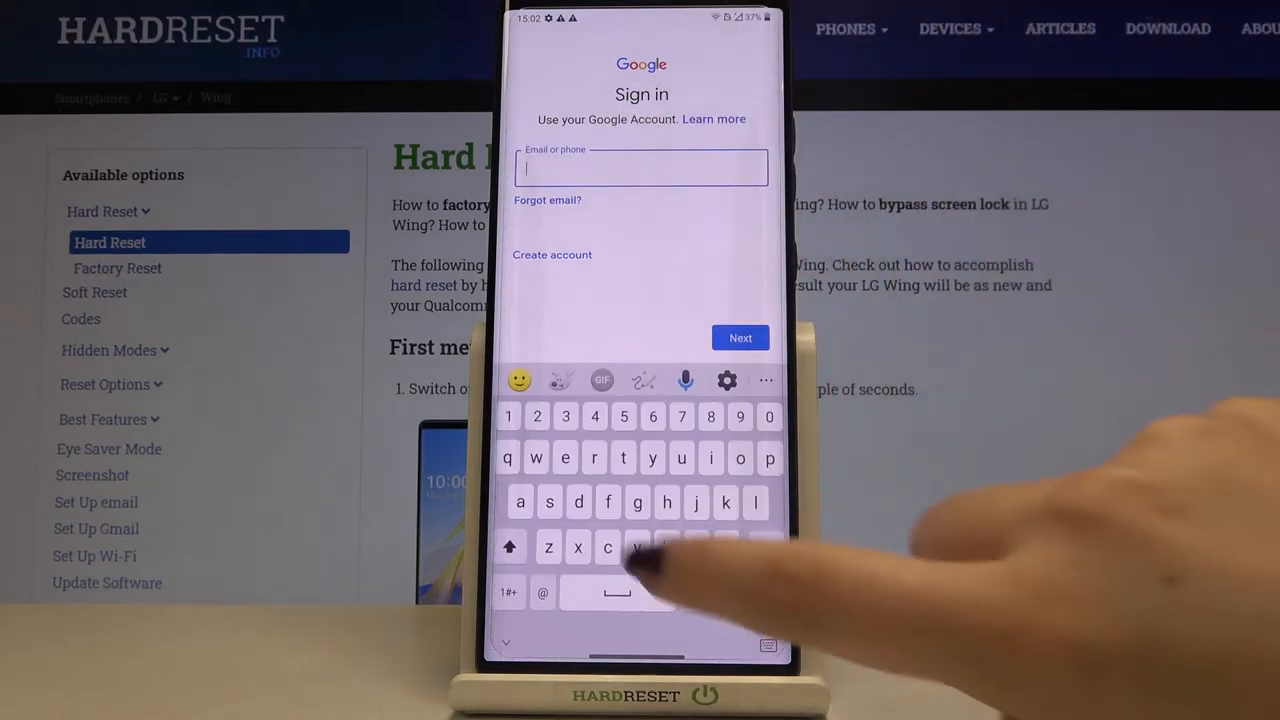
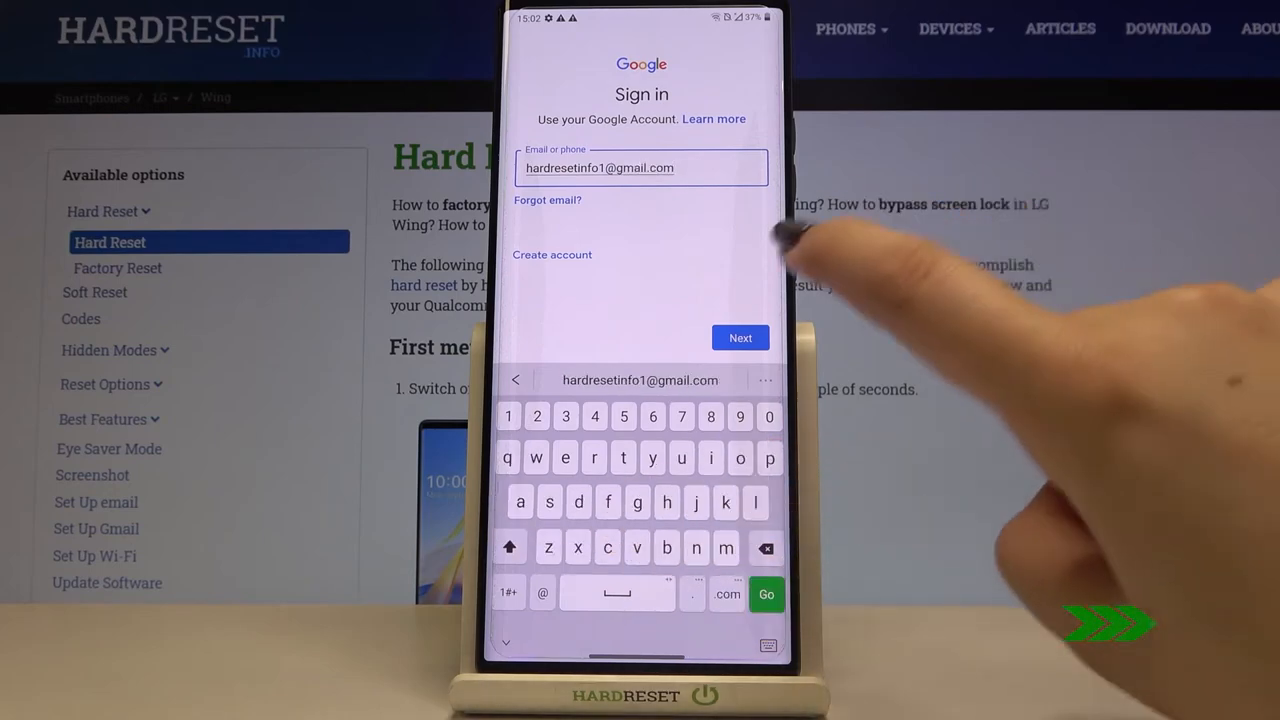
click(740, 338)
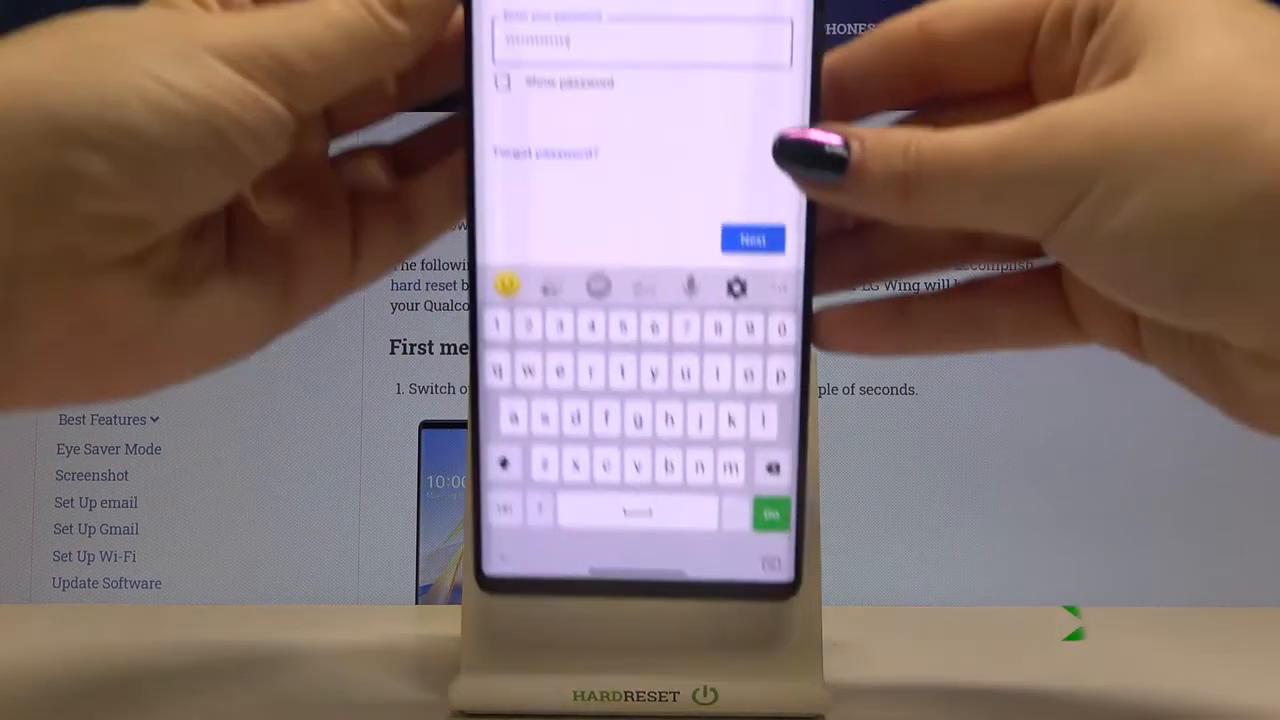
click(752, 239)
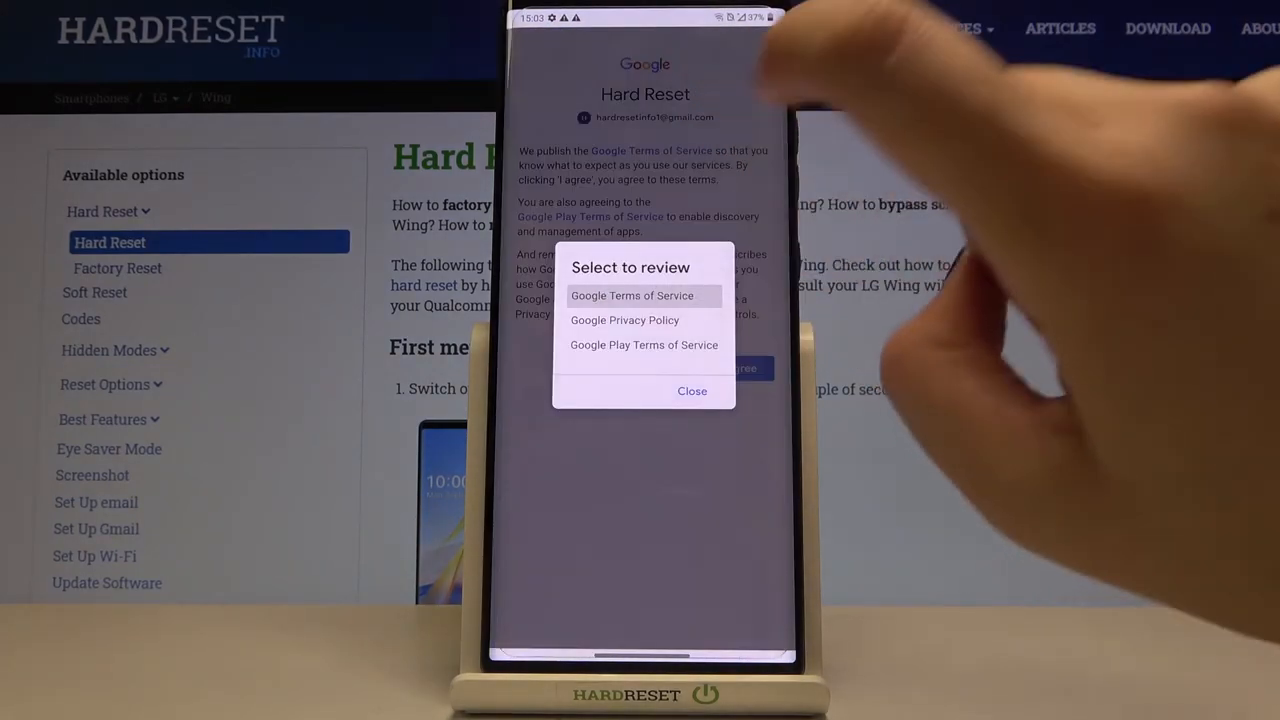
- Dismiss the review list and agree to the Google terms of service
click(632, 295)
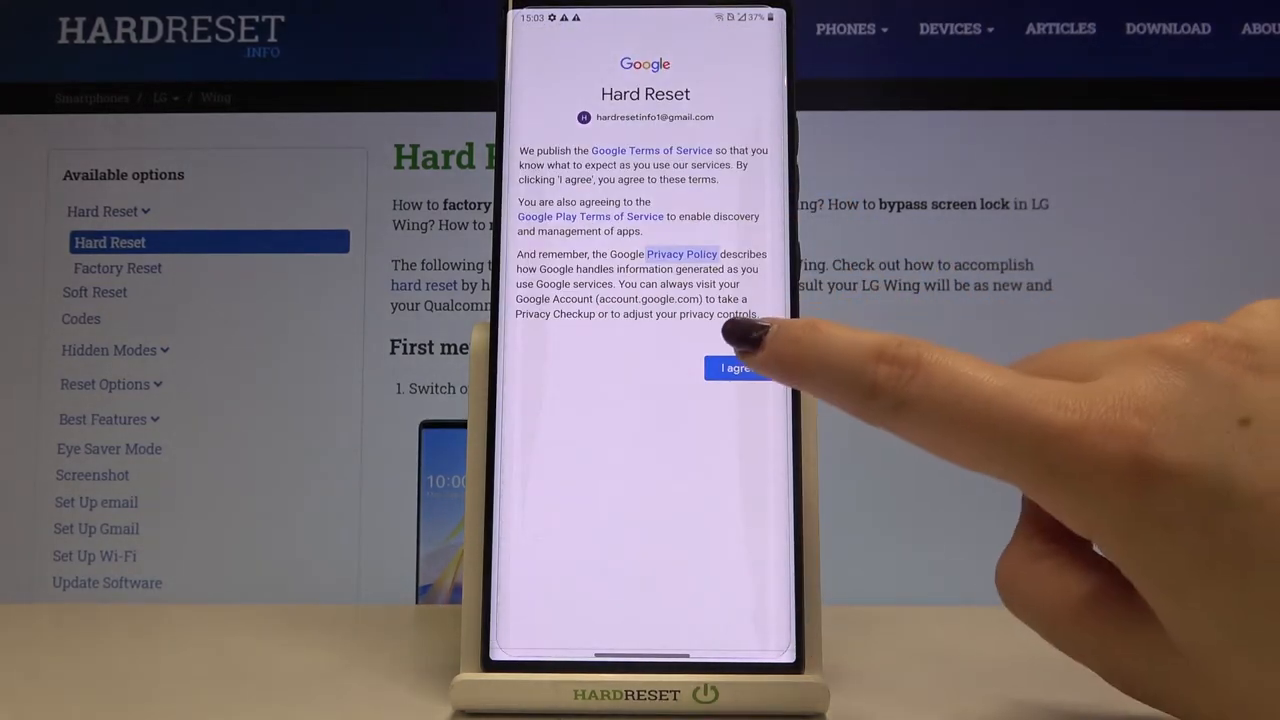
click(734, 368)
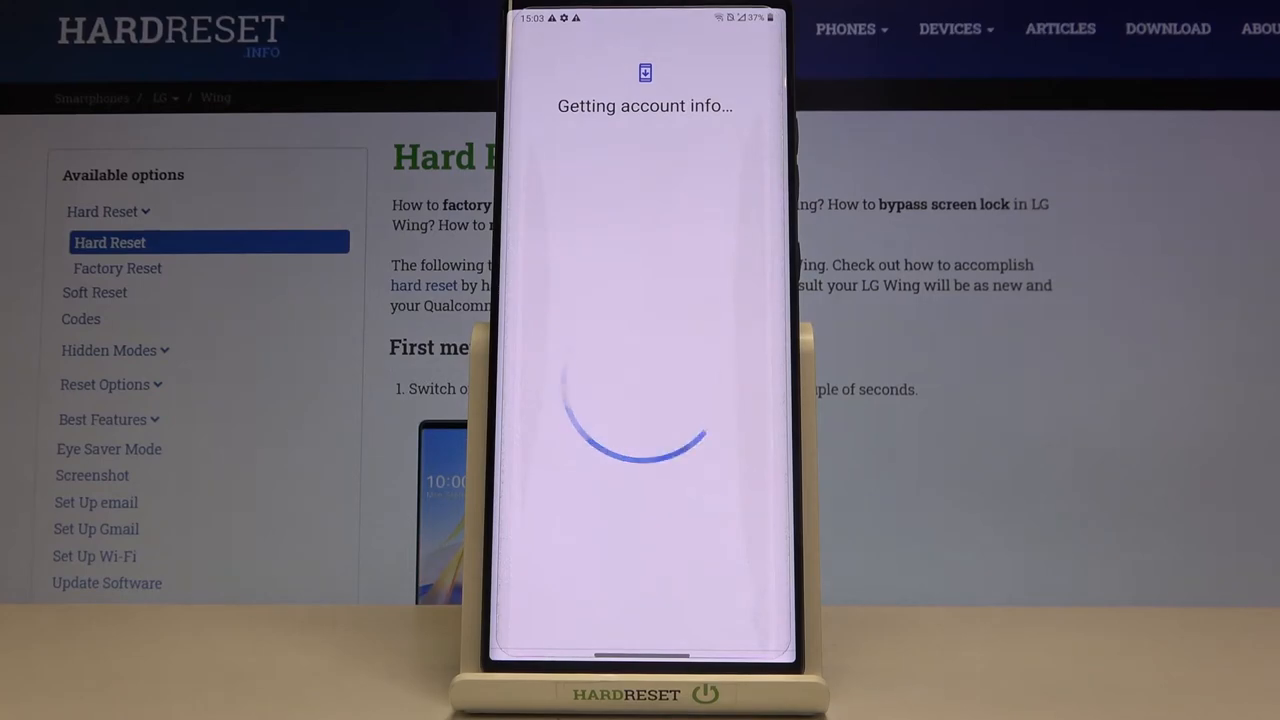